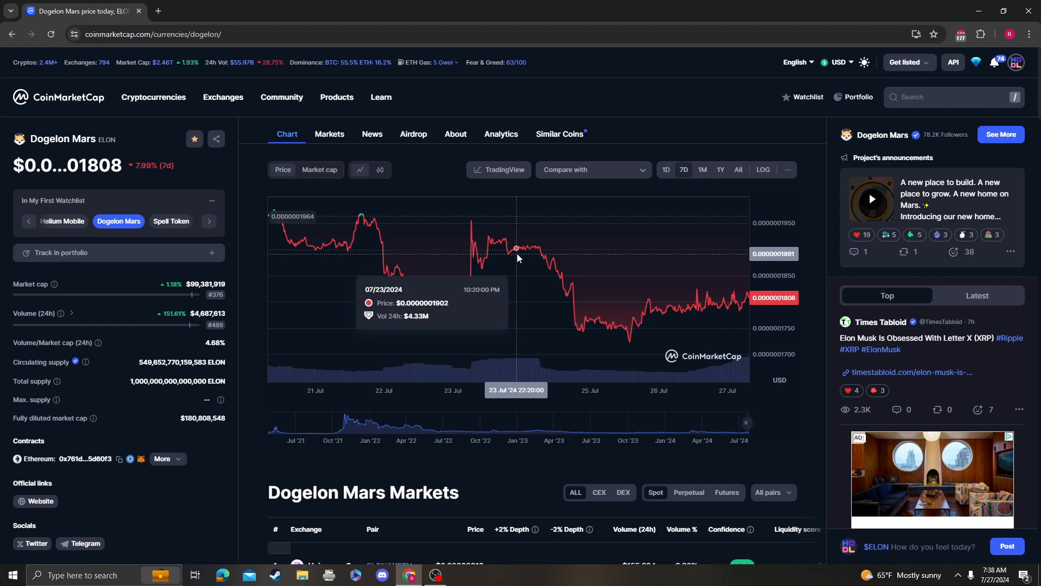
Step: Open the TradingView technical analysis chart of ELON/USDT daily candles
left_click(503, 169)
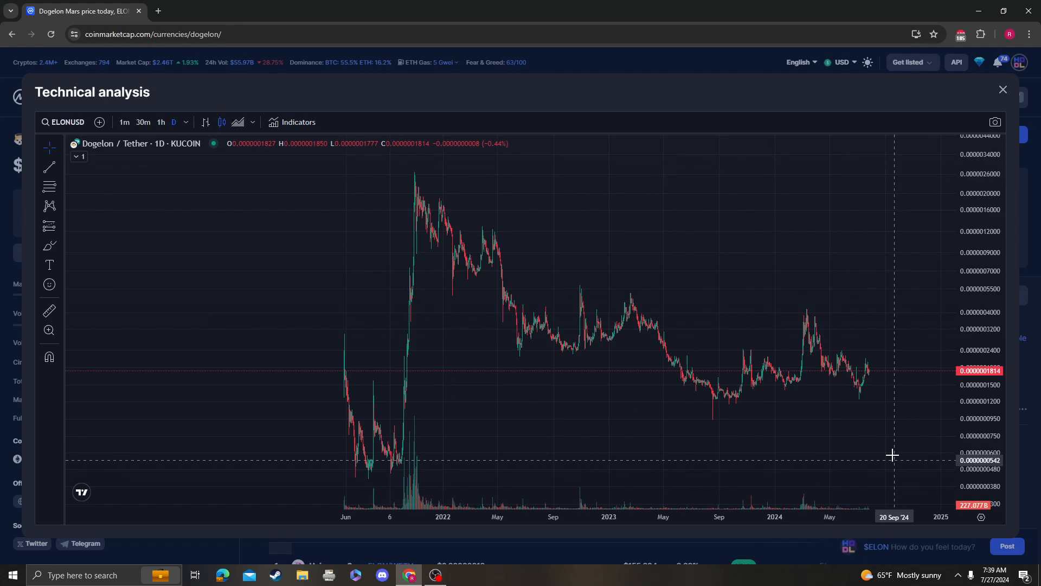
Step: Search indicators for 'rsi' and add the Relative Strength Index to the ELON chart
left_click(297, 122)
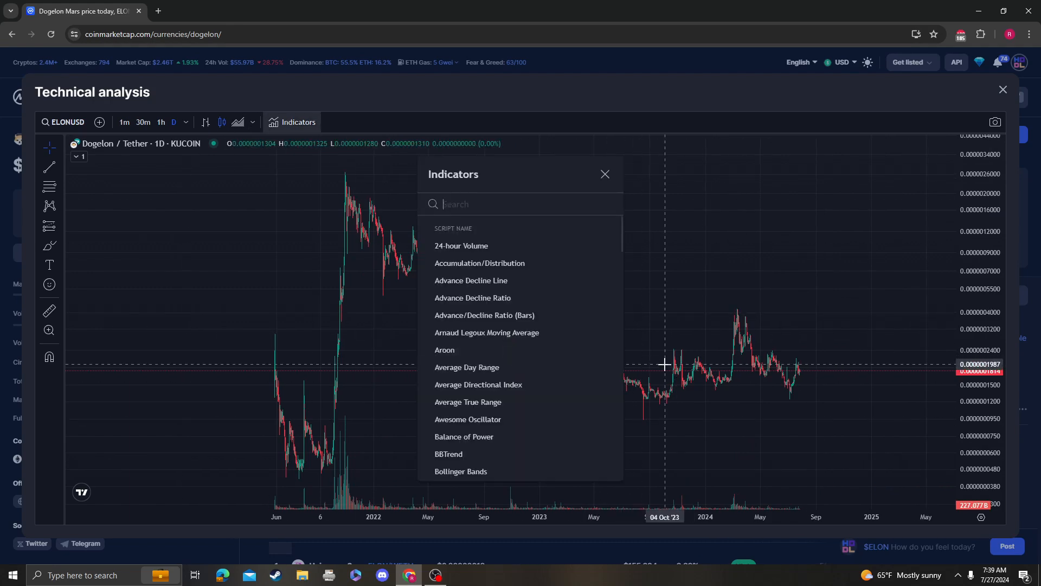
type("rsi")
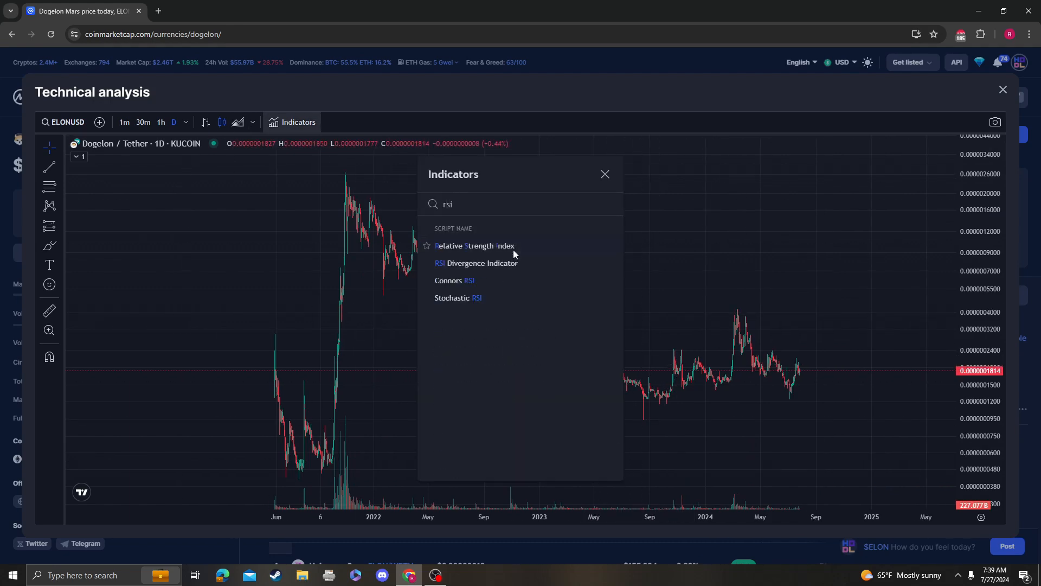
left_click(474, 246)
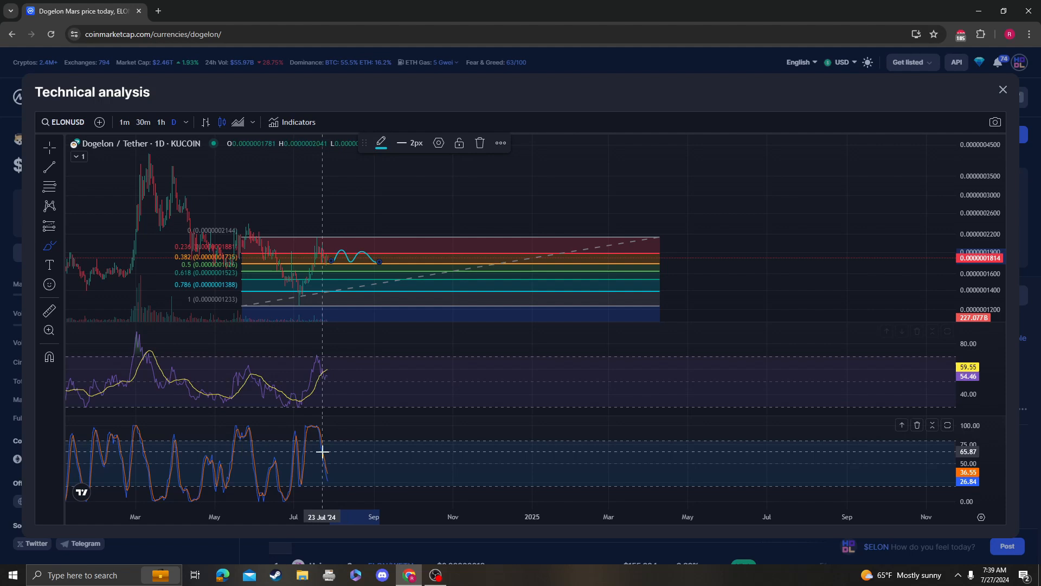
mouse_move(335, 391)
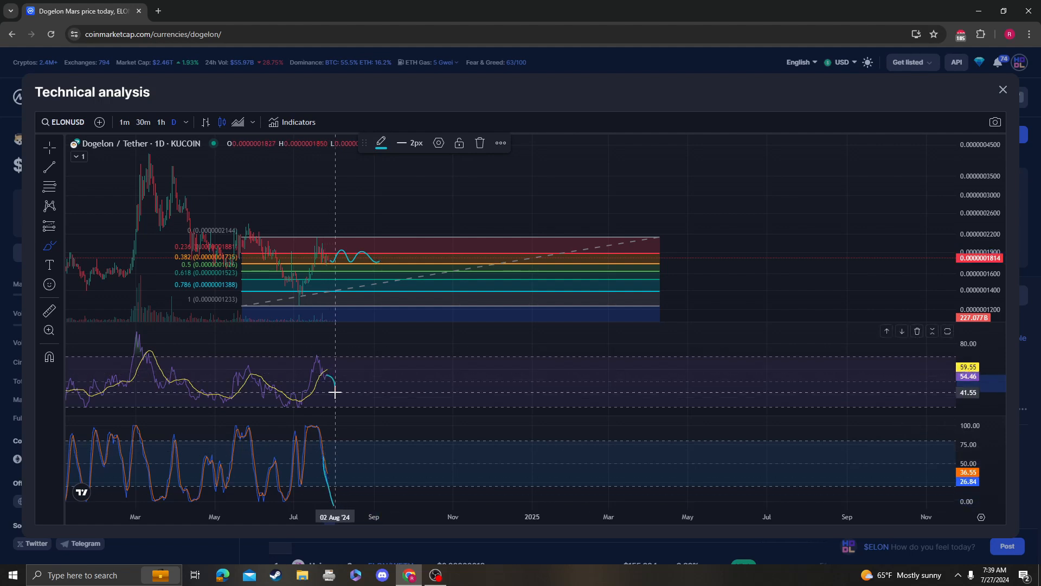
mouse_move(351, 267)
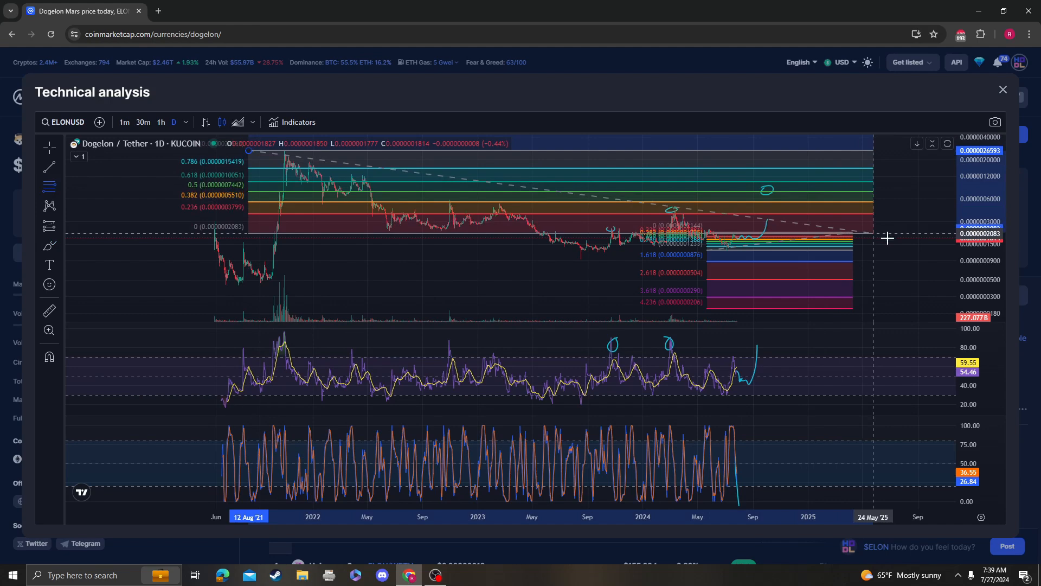
Step: Sketch projections and Fibonacci levels from the 2021 peak to the lows, then exit the chart
left_click_drag(887, 238, 930, 260)
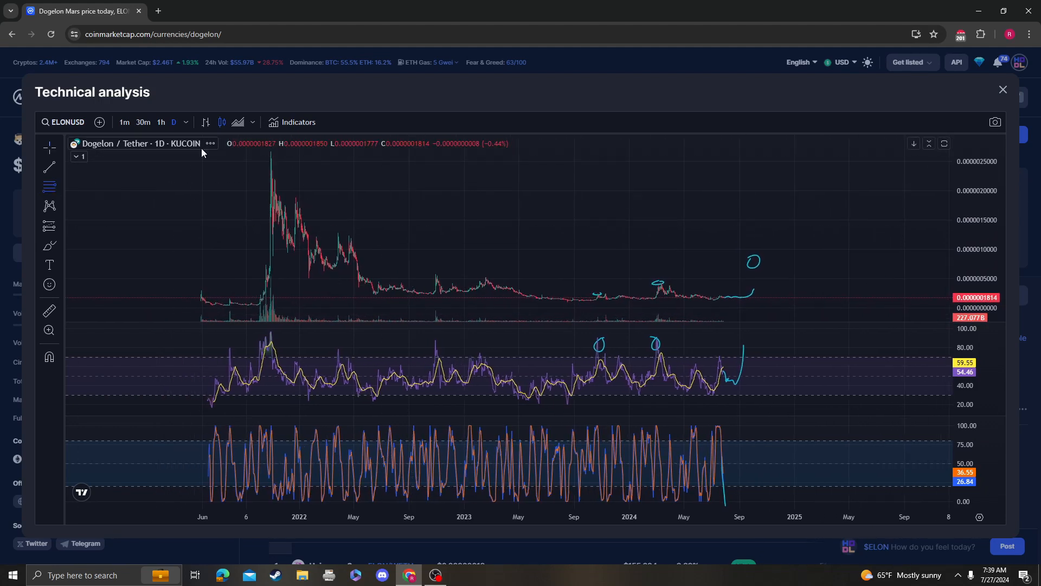
left_click_drag(210, 152, 922, 301)
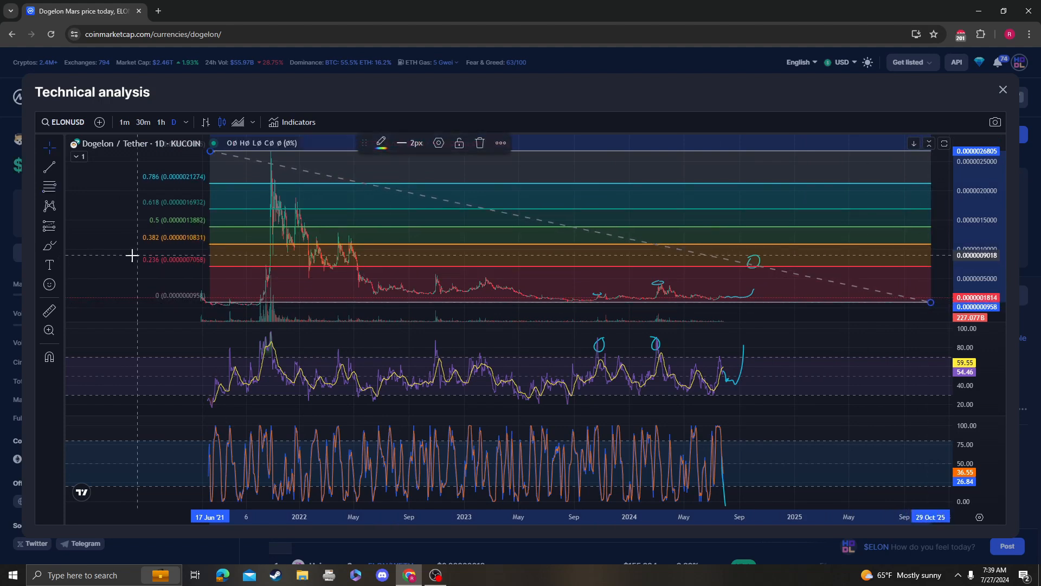
mouse_move(188, 267)
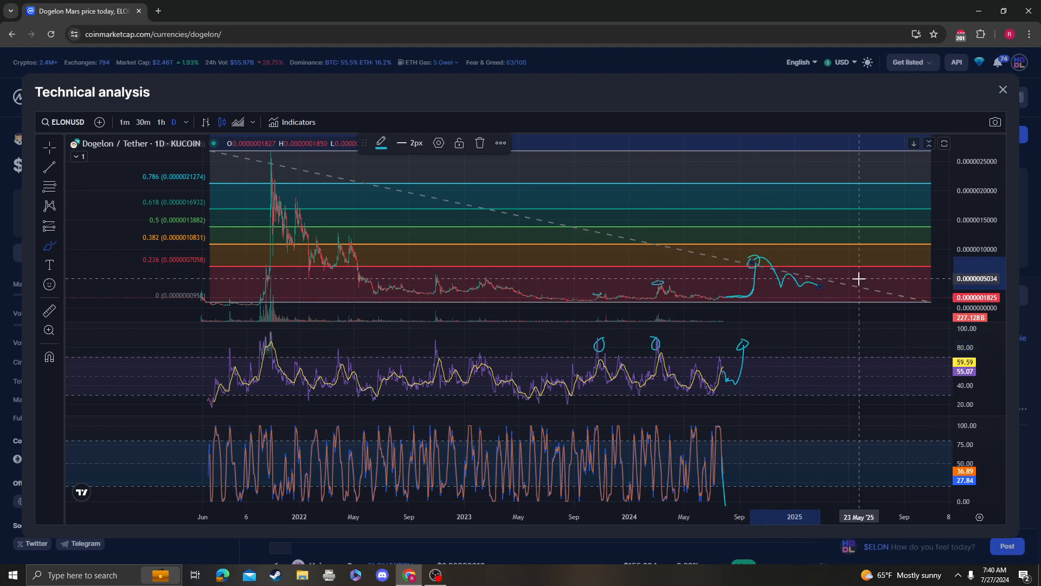
mouse_move(767, 270)
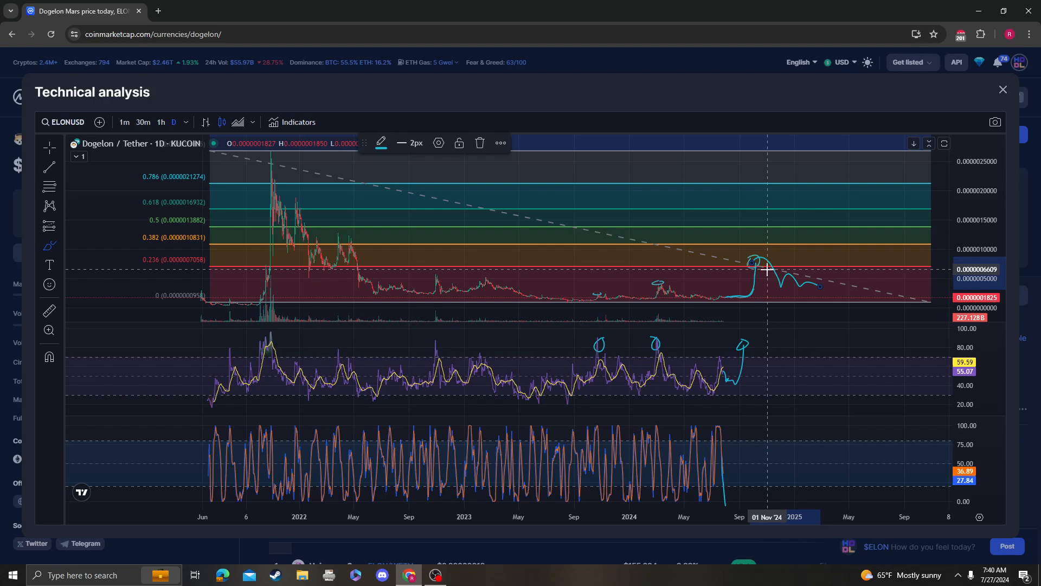
mouse_move(697, 249)
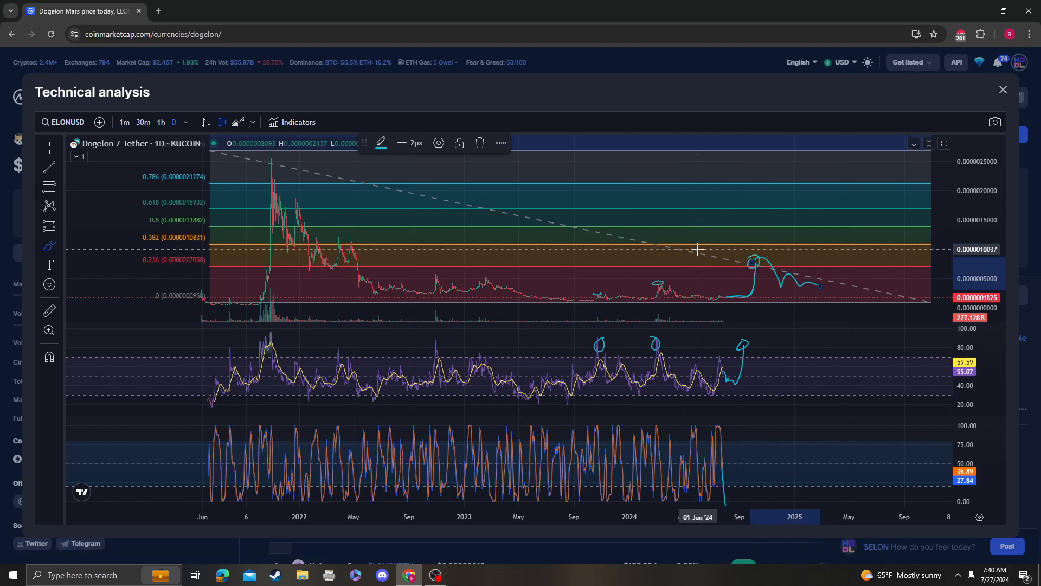
mouse_move(877, 265)
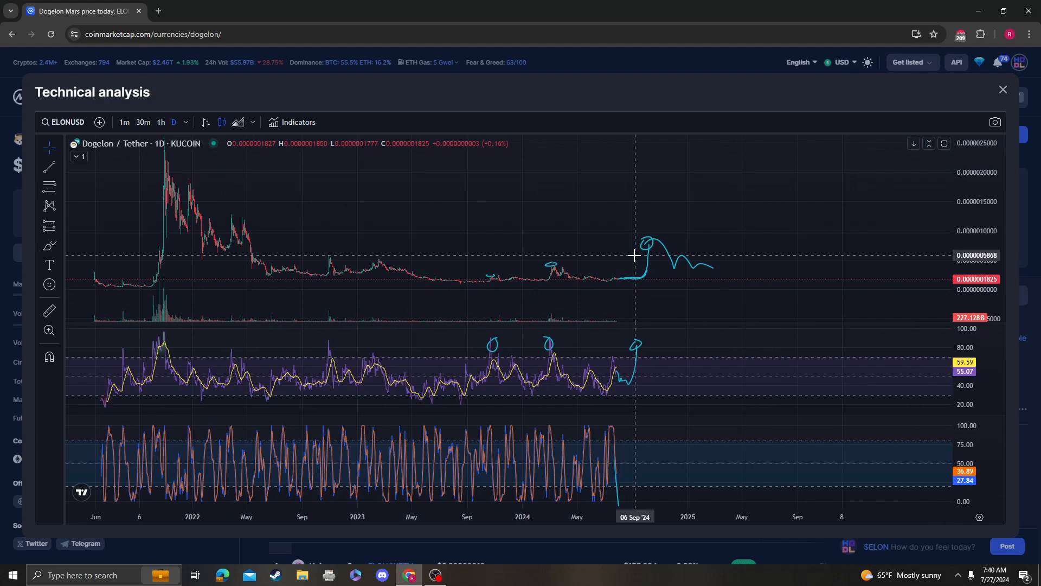
mouse_move(1002, 100)
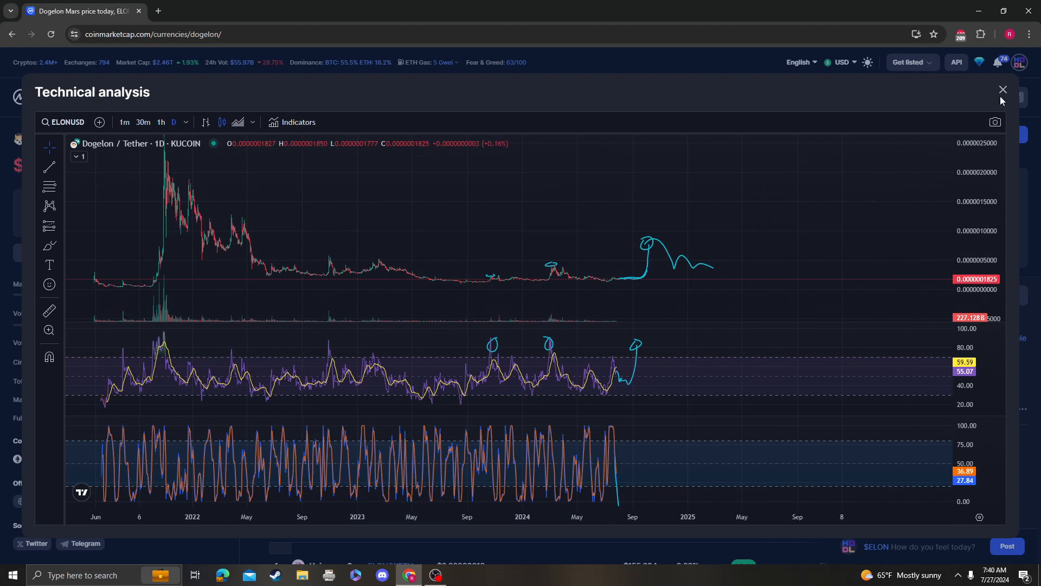
left_click(1001, 90)
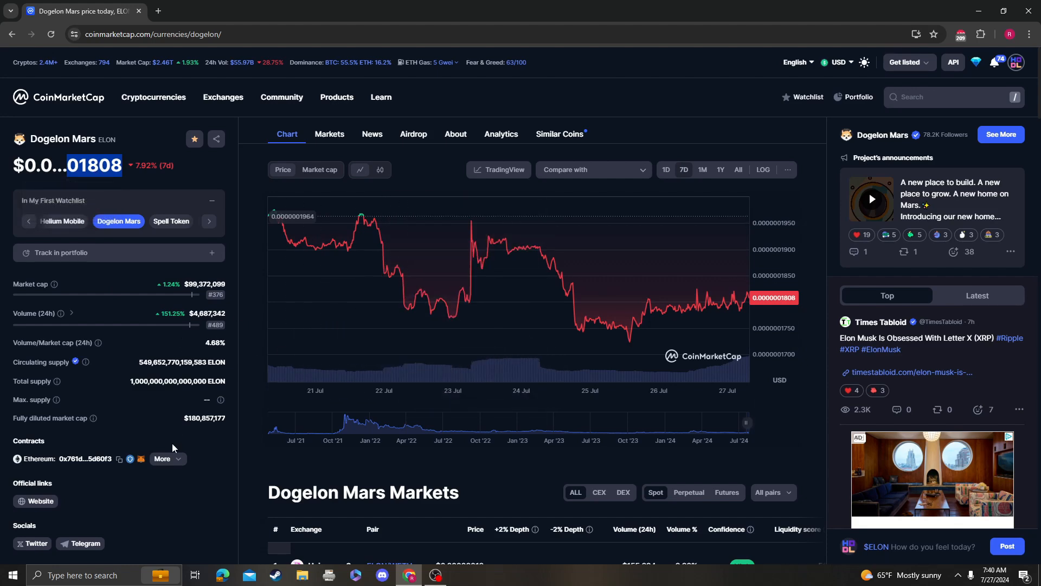
Step: Open the ELON token contract on Etherscan and page through its holders list
left_click(85, 459)
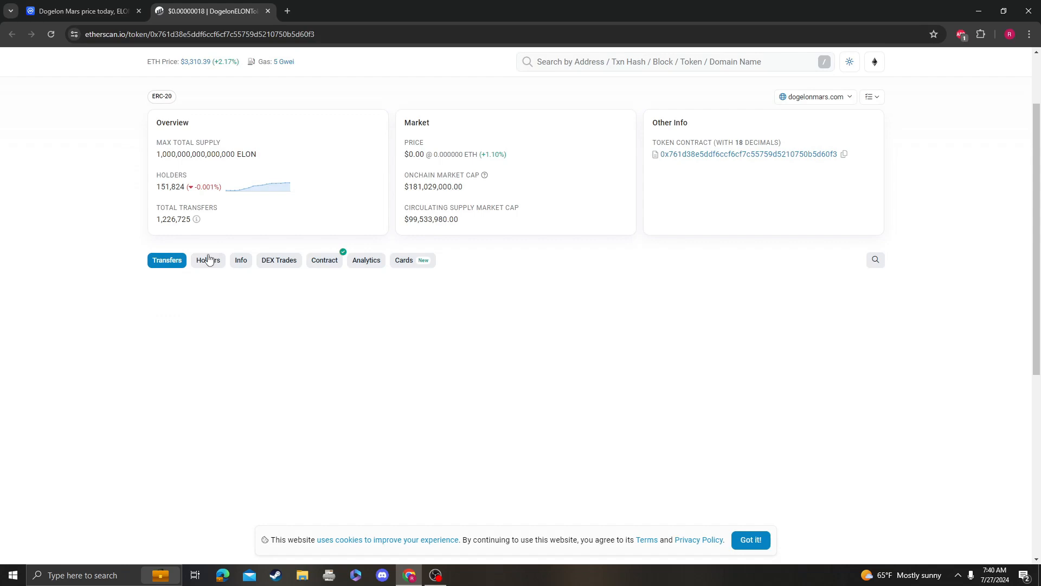
left_click(208, 259)
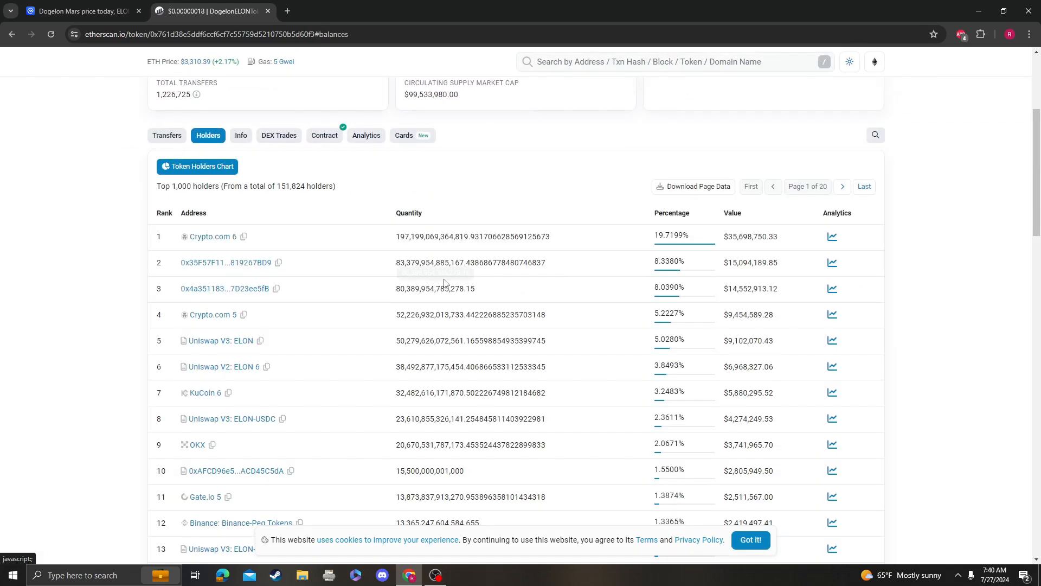
scroll("down", 3)
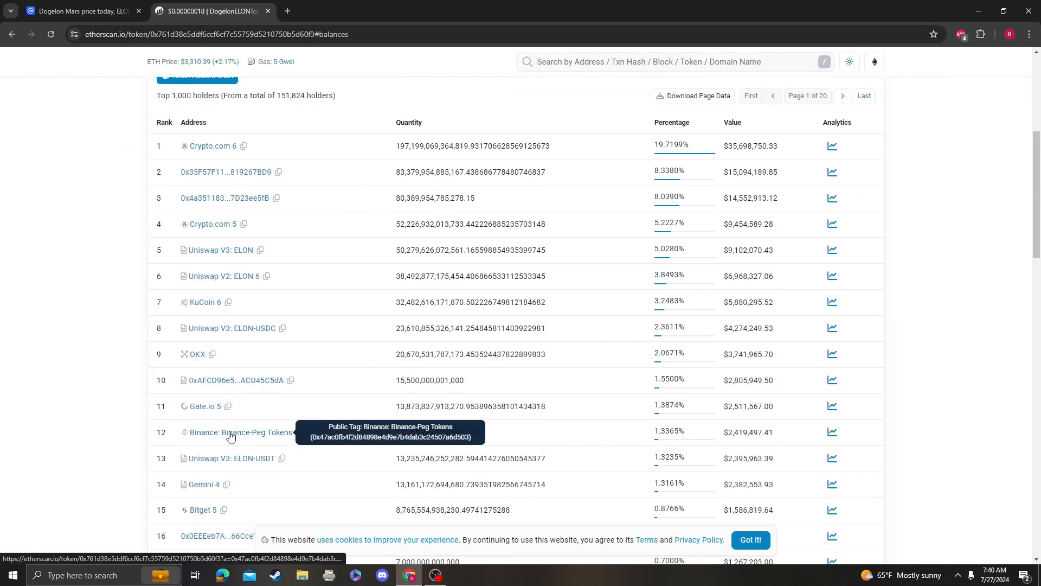
left_click(239, 432)
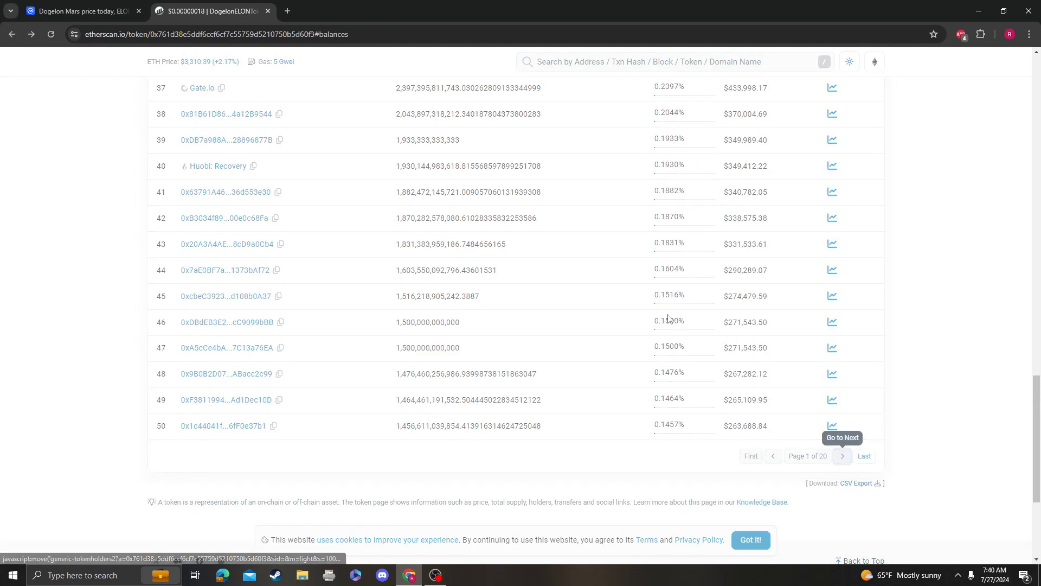
left_click(841, 455)
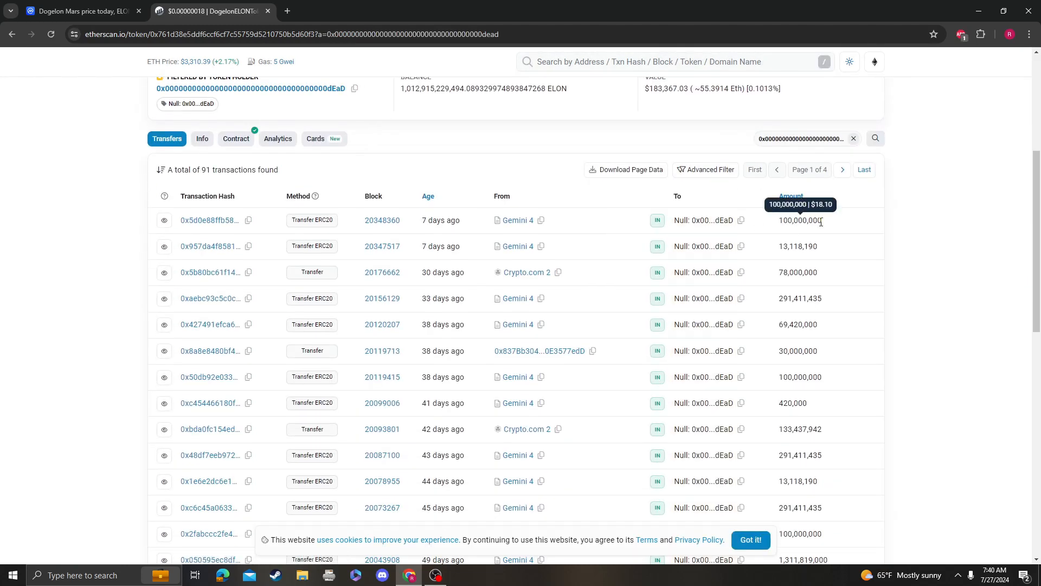
Step: Bring up the top ELON token holders again and scroll through them
double_click(801, 219)
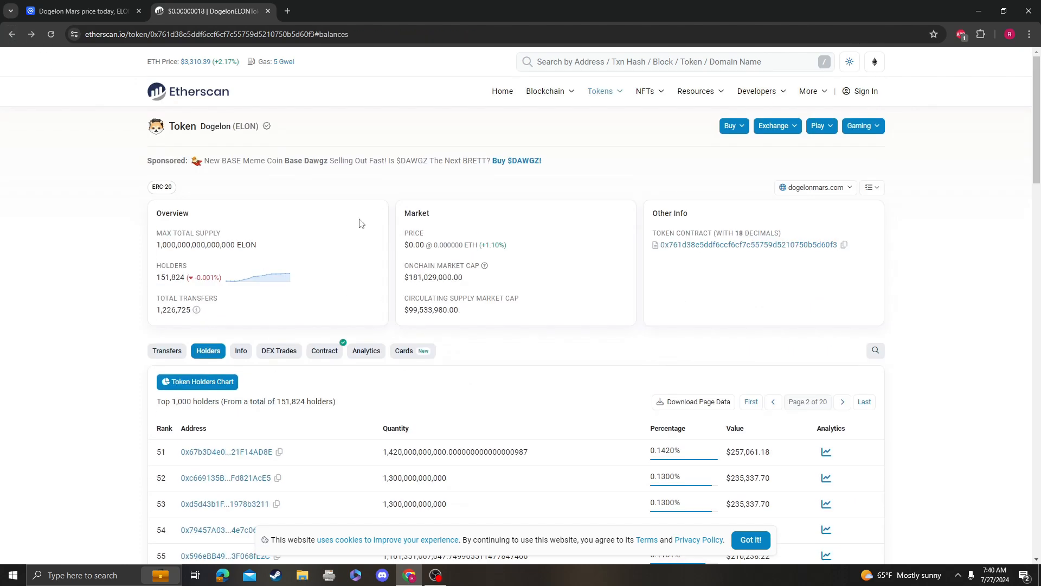
left_click(772, 402)
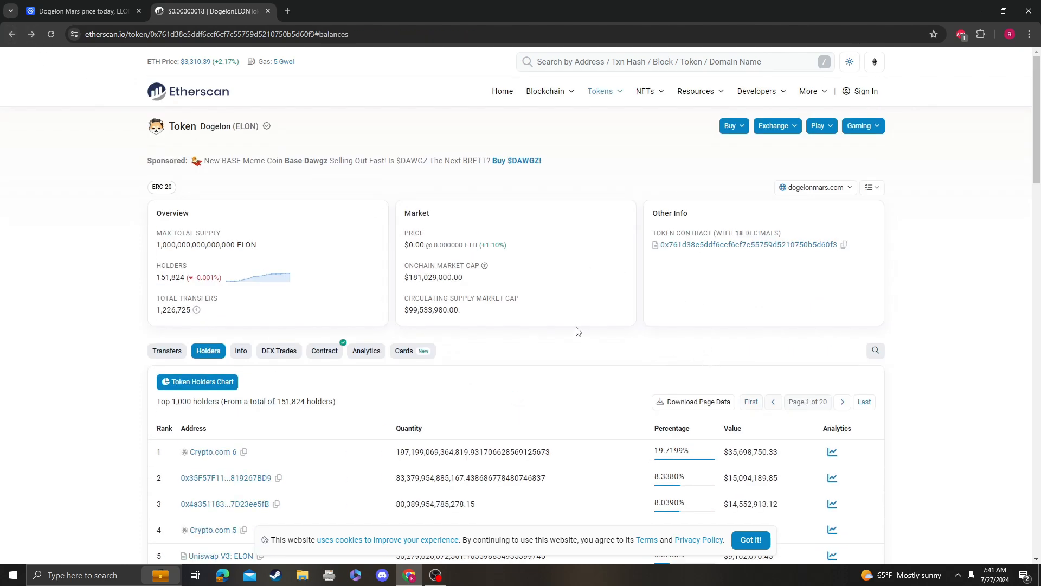
scroll("down", 3)
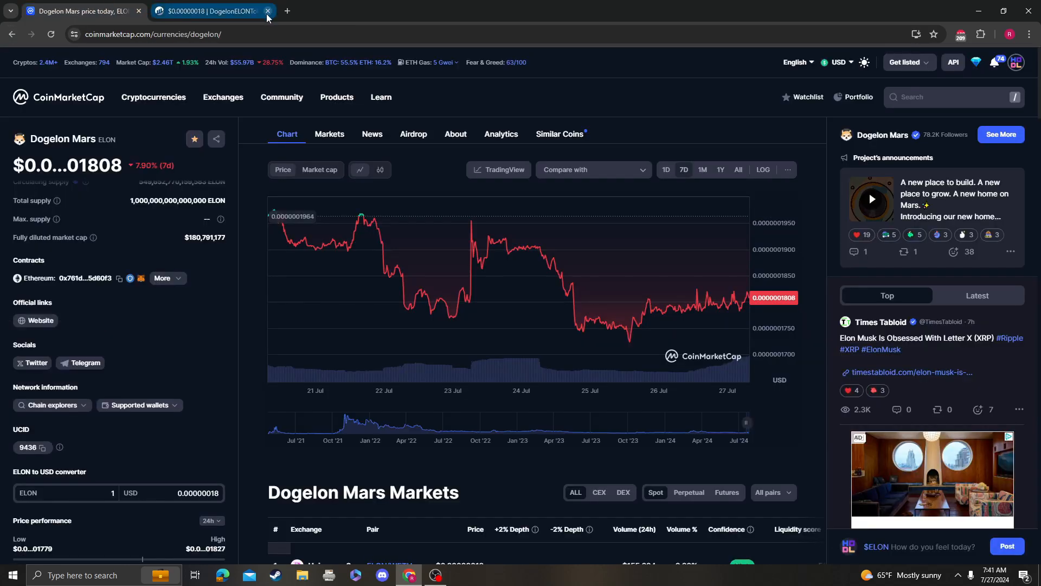
Step: Close the Etherscan tab to return to the 7-day Dogelon Mars price chart
left_click(266, 12)
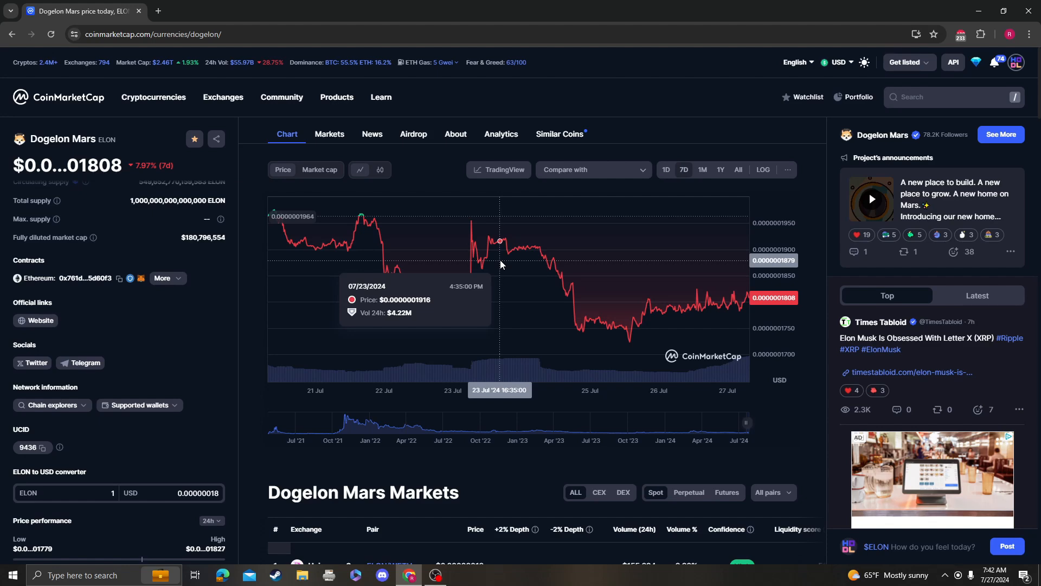
Step: Switch the price chart to all-time history, then reopen and close the annotated analysis chart
left_click(195, 139)
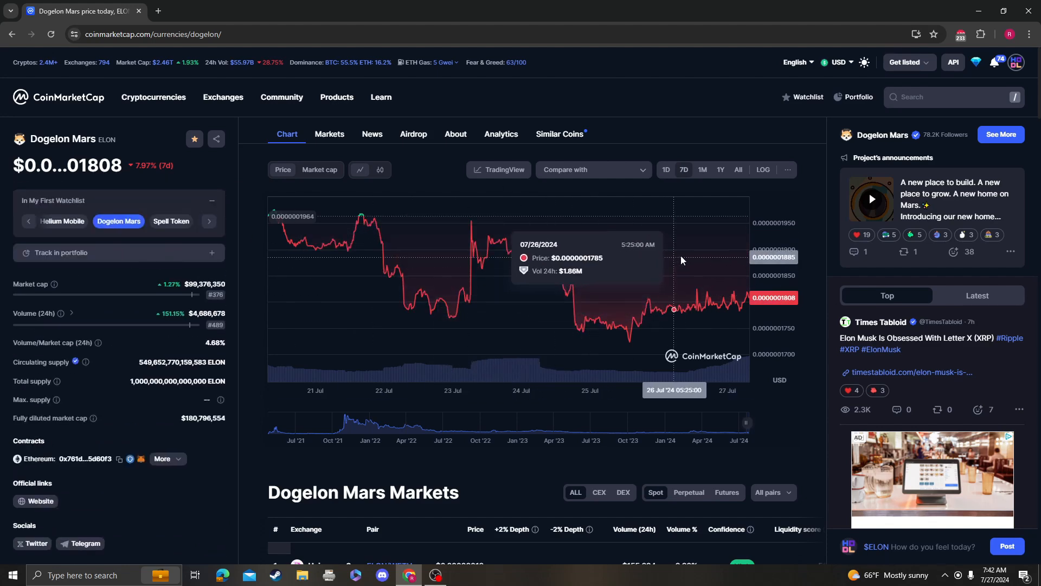
mouse_move(618, 286)
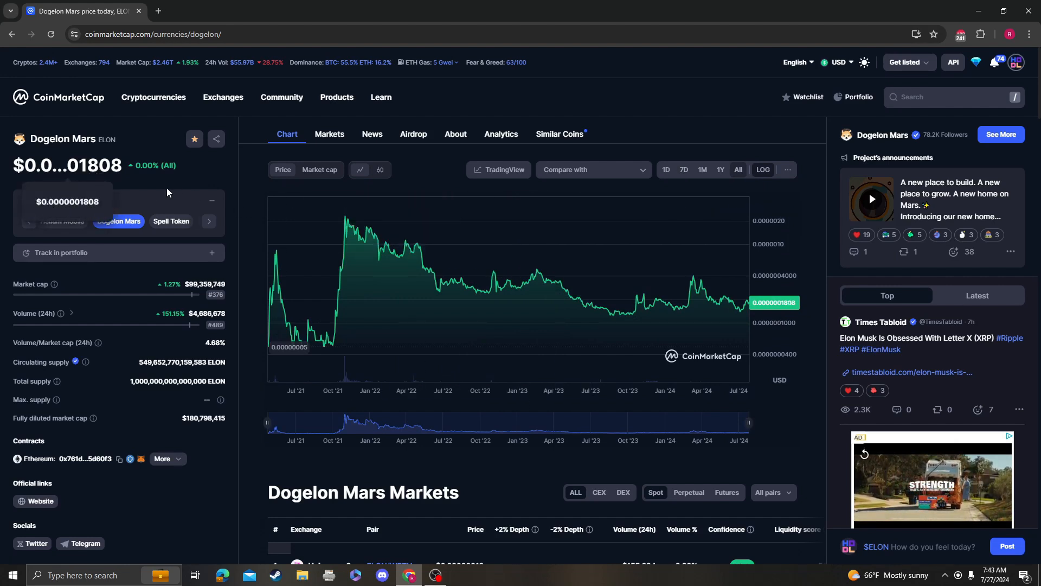
mouse_move(449, 252)
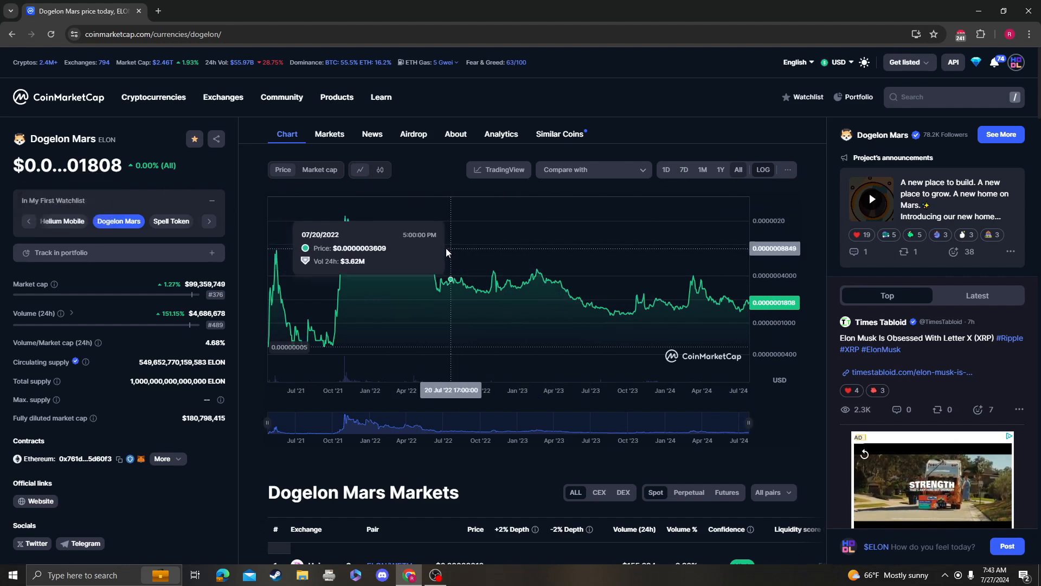
mouse_move(495, 216)
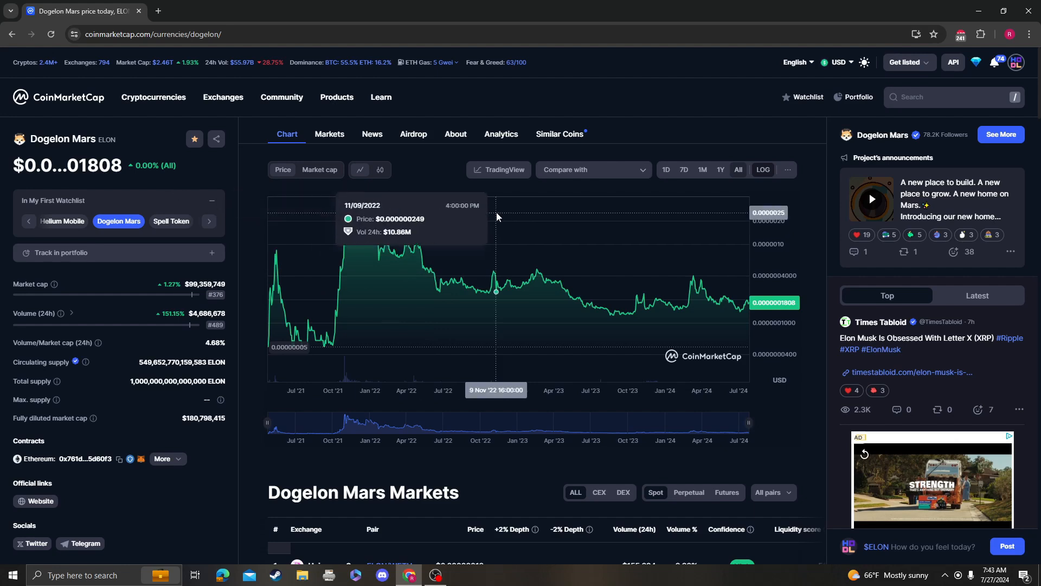
mouse_move(710, 294)
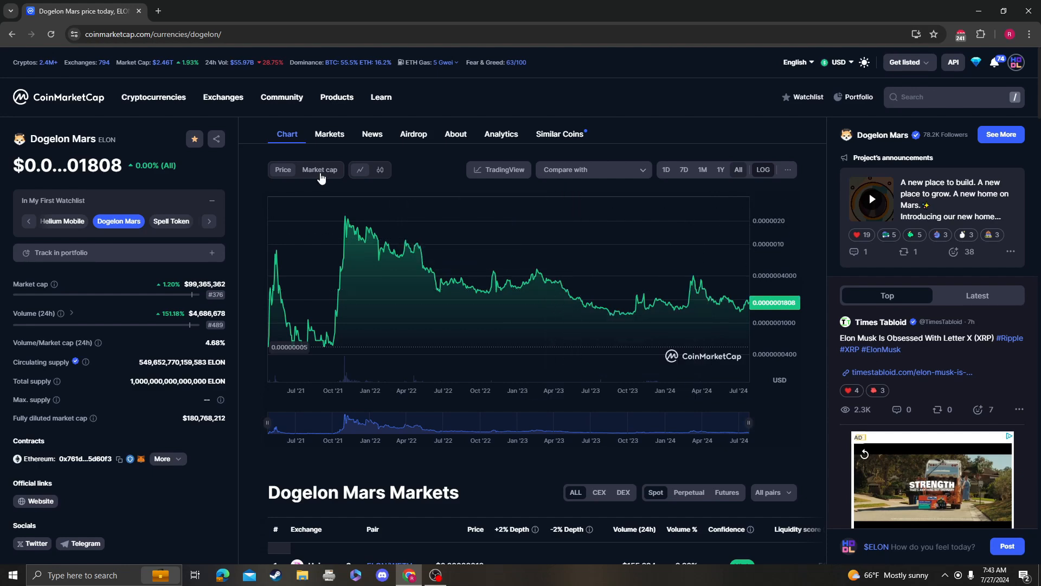
left_click(502, 169)
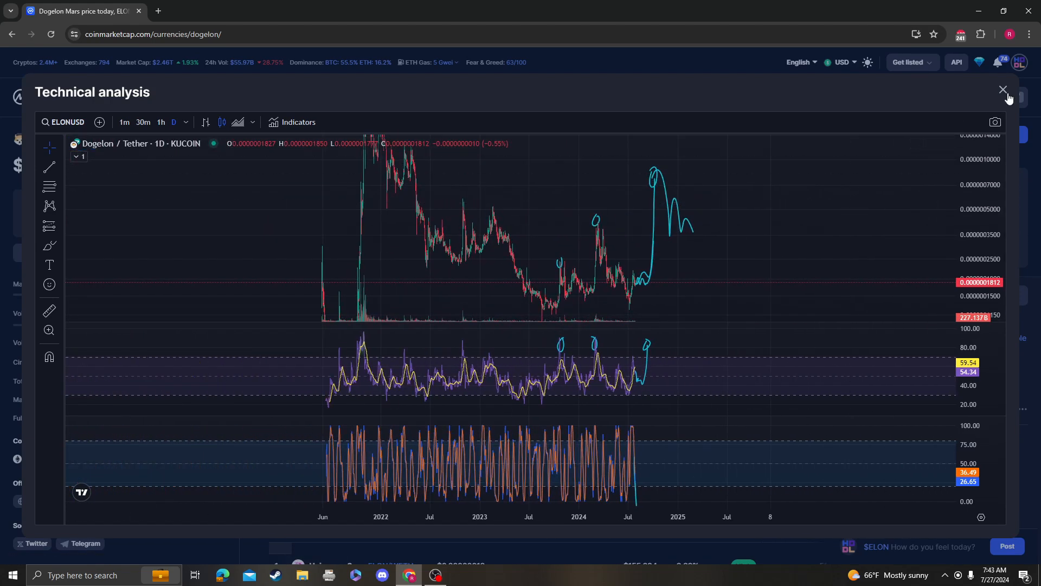
left_click(1003, 89)
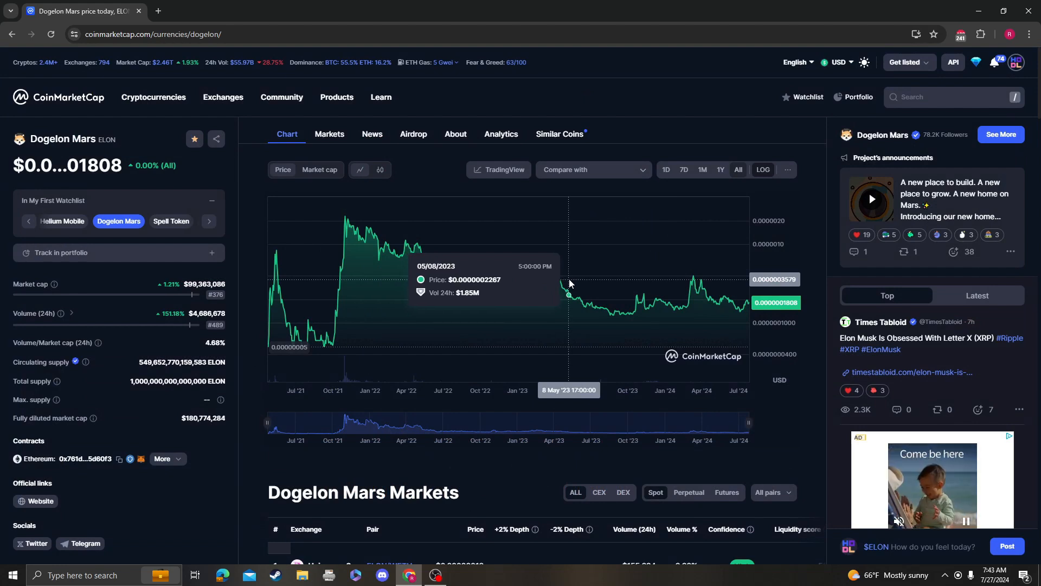
mouse_move(271, 308)
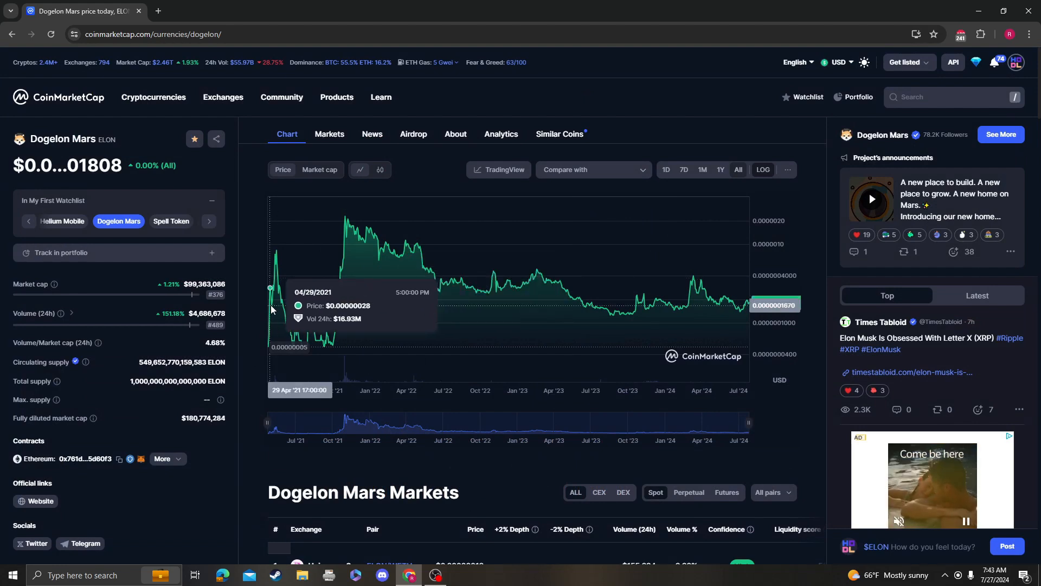
Step: Open dogelonmars.com, scroll through its stats and features, and launch AI Creator
left_click(41, 501)
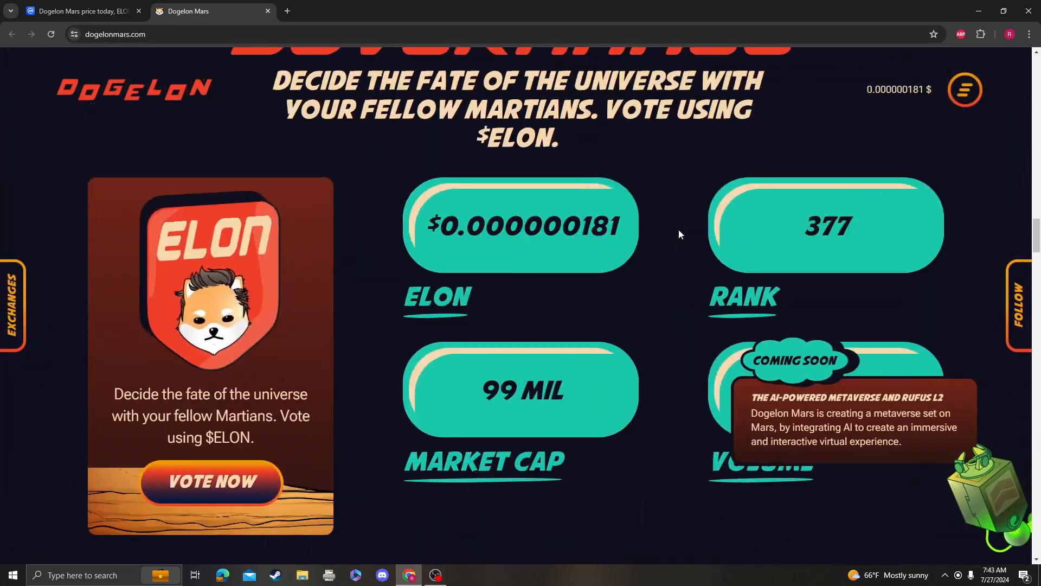
scroll("up", 3)
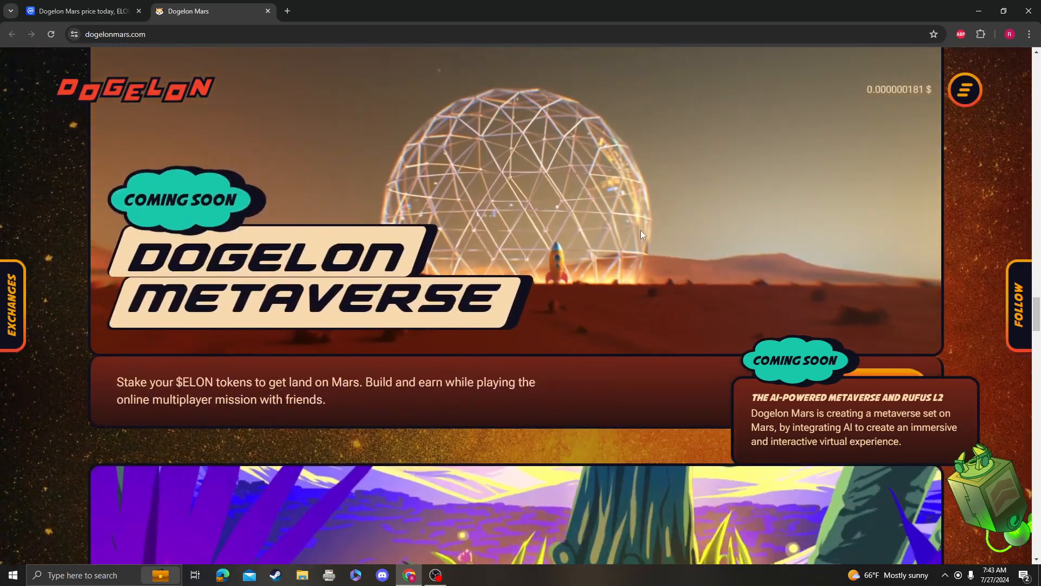
scroll("down", 3)
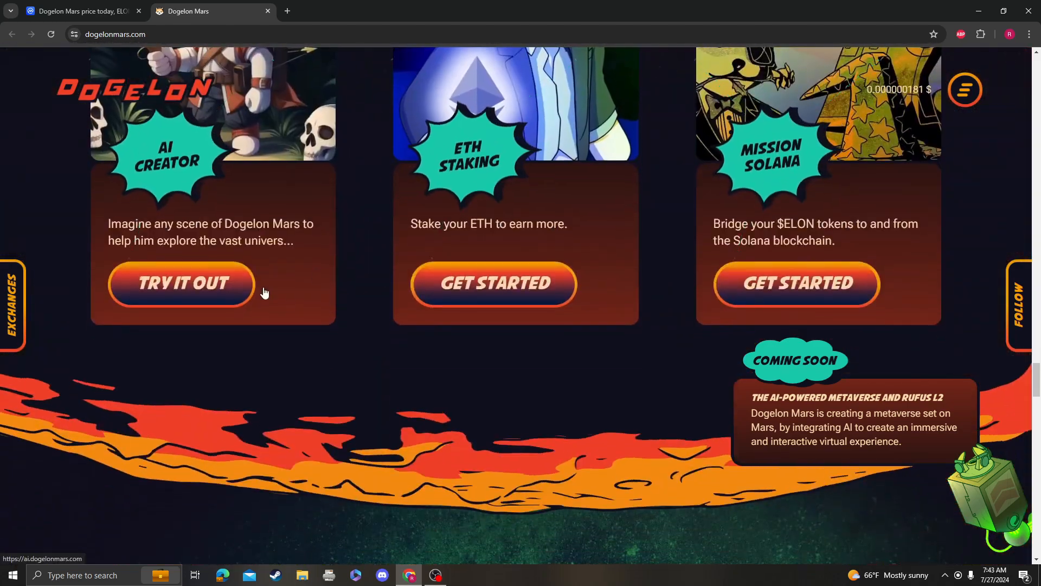
left_click(181, 284)
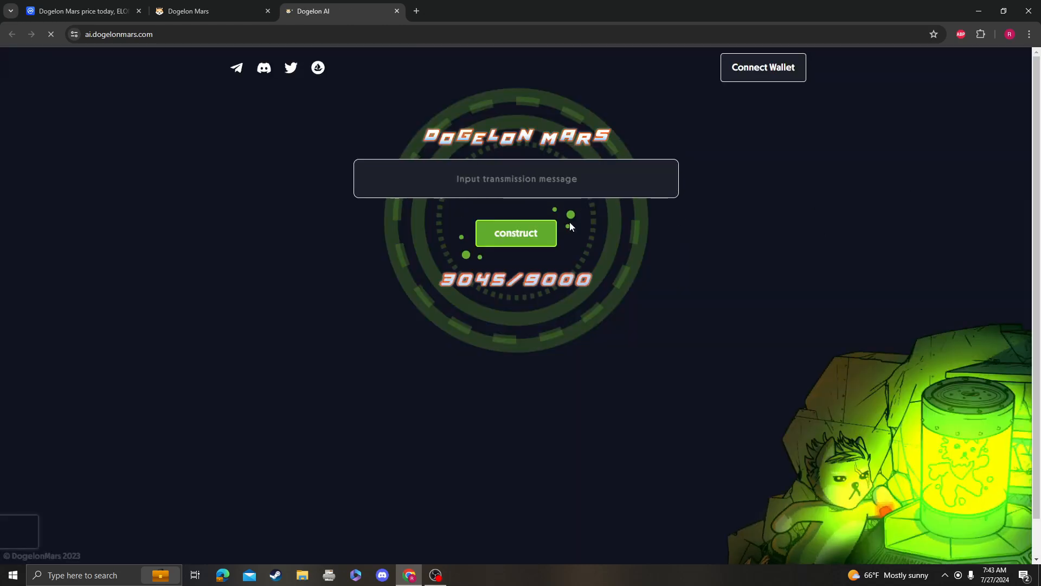
Step: Generate an avatar from the prompt 'CryptoMeowNalysis', then exit and close Dogelon AI
type("CryptoMeowNalysis")
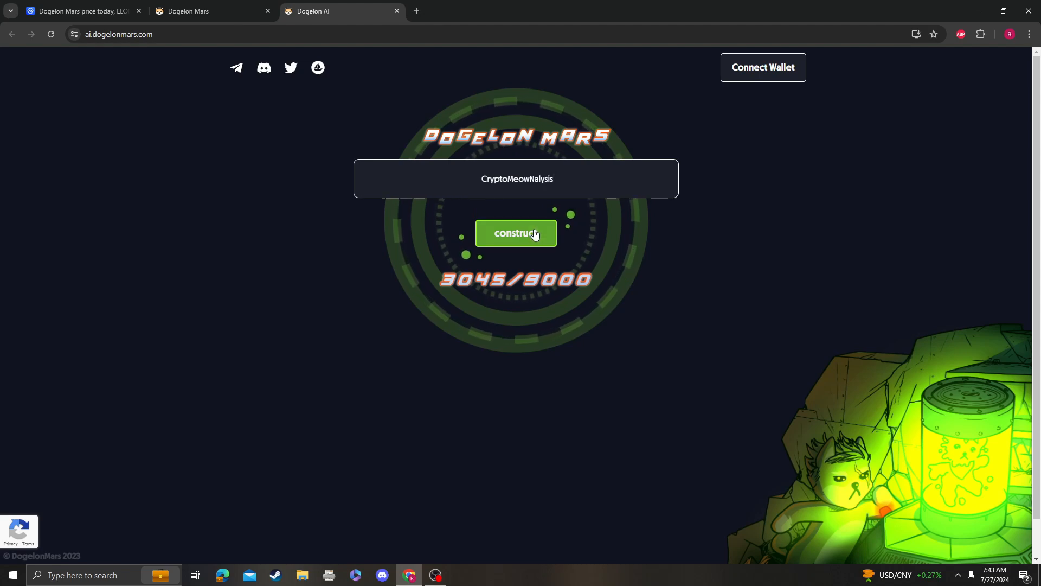
left_click(516, 234)
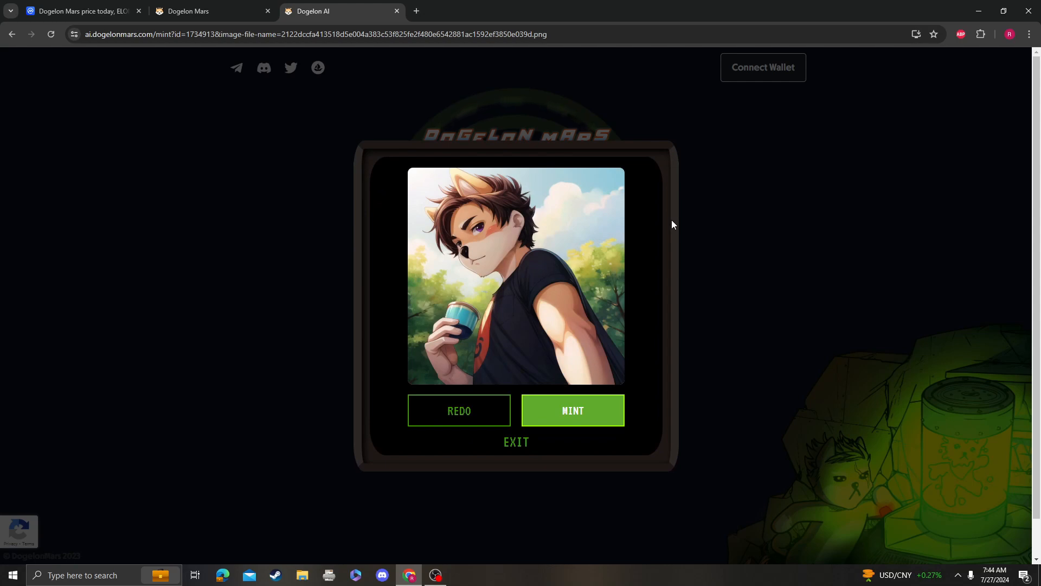
mouse_move(634, 244)
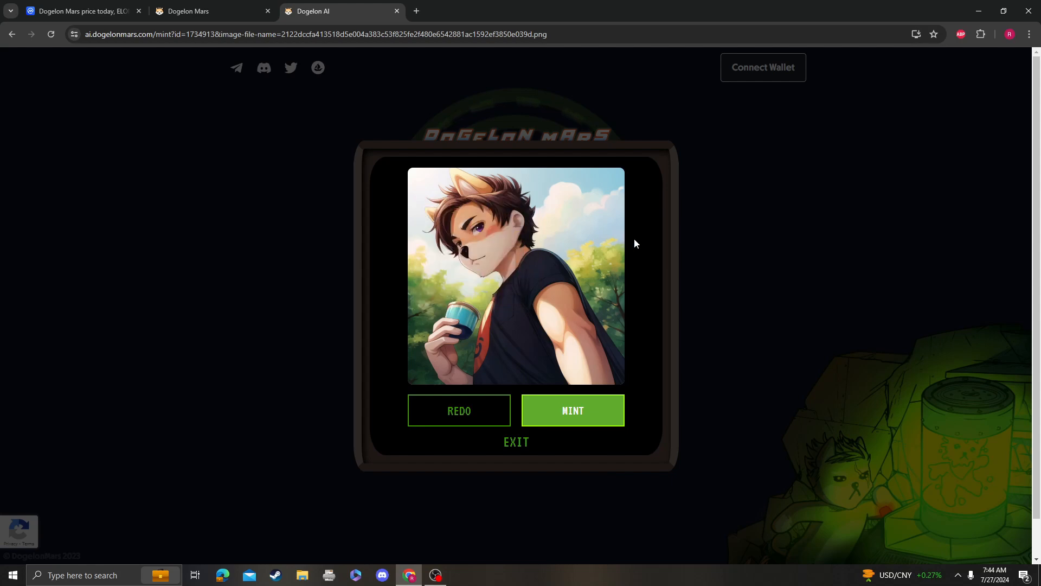
mouse_move(774, 282)
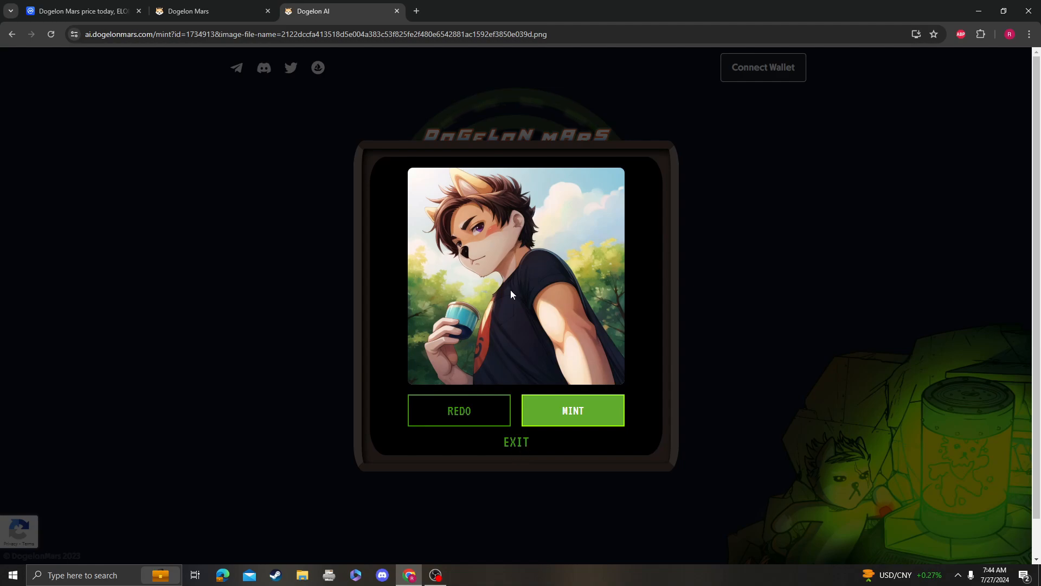
left_click(515, 441)
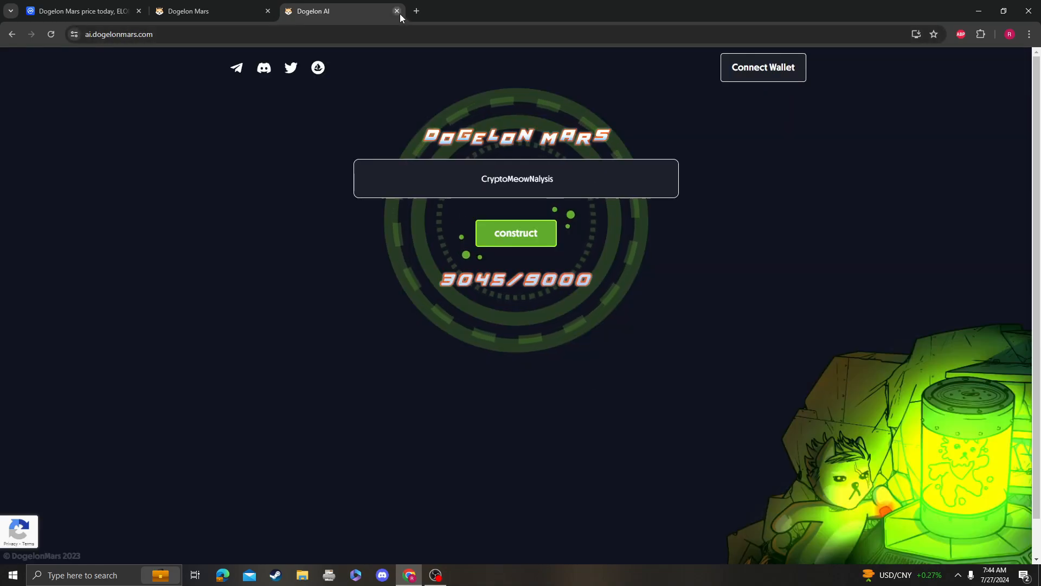
left_click(397, 12)
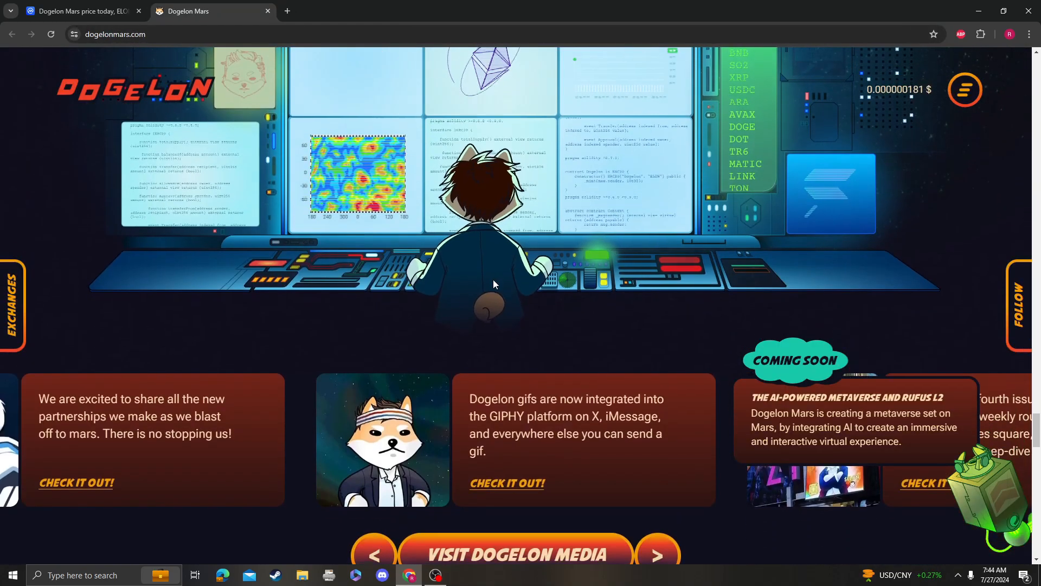